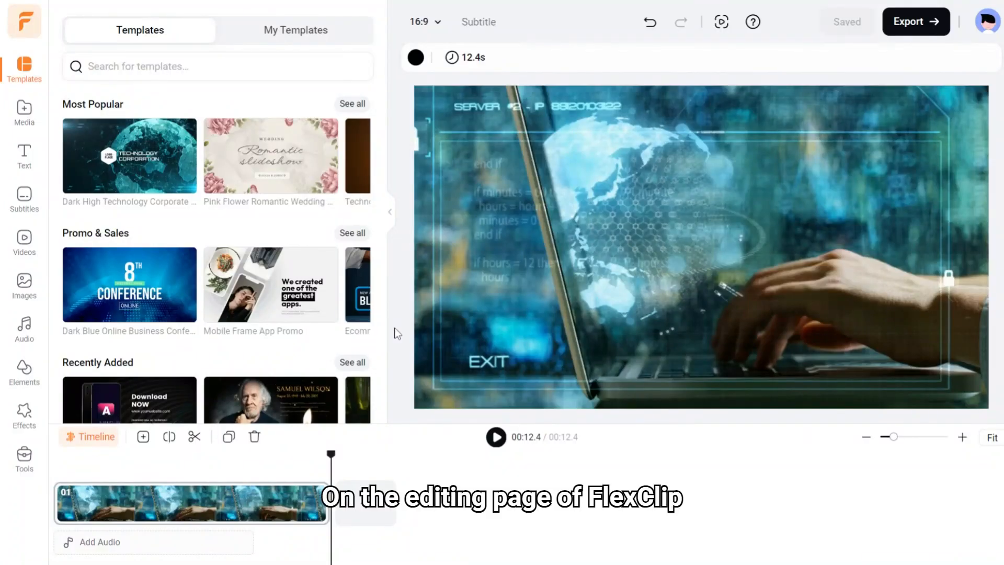
Step: Open the Subtitles panel from the left sidebar to show the AI, manual and upload options
click(23, 199)
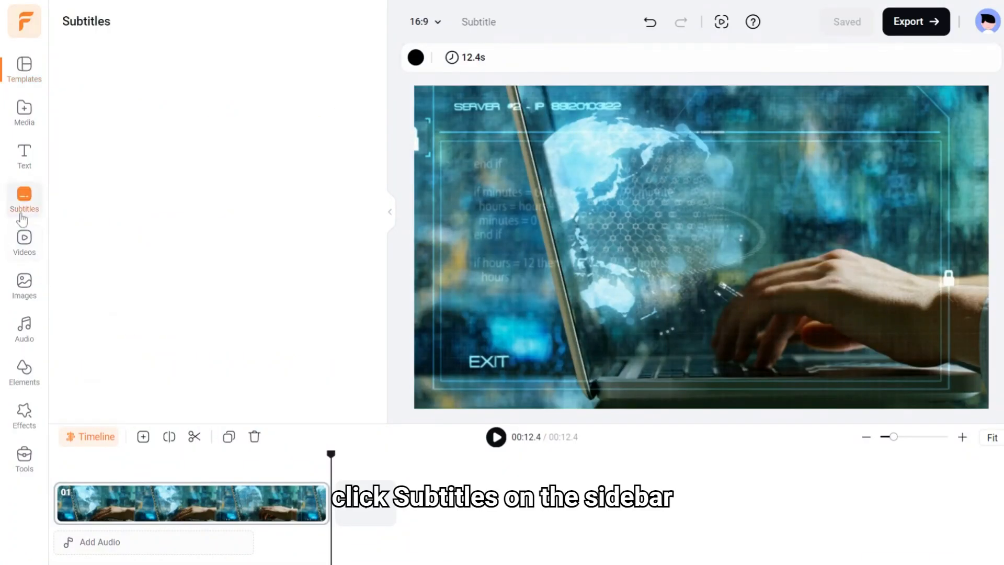
click(24, 199)
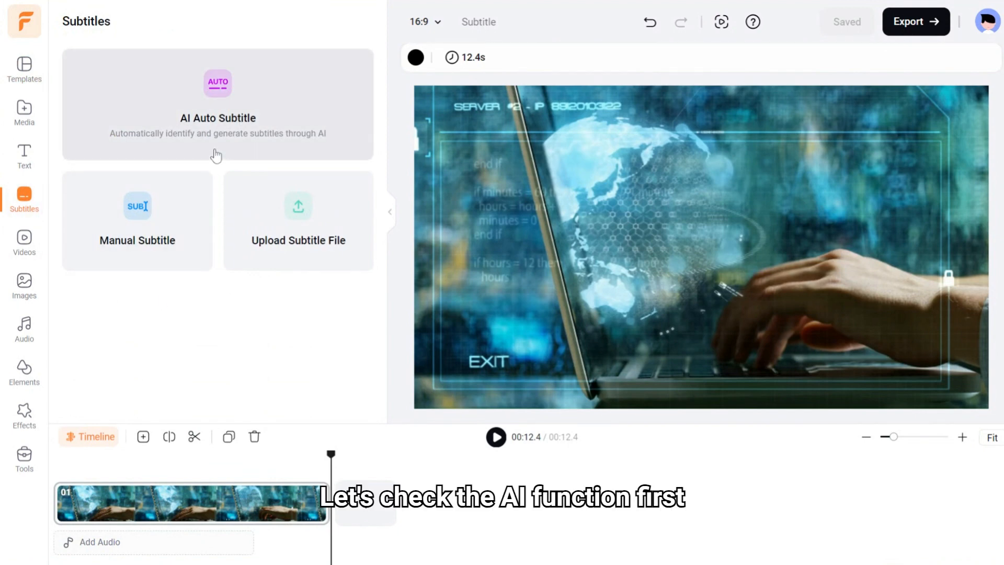
Step: Generate AI auto subtitles in English (United States) with the Black Bar style
click(218, 104)
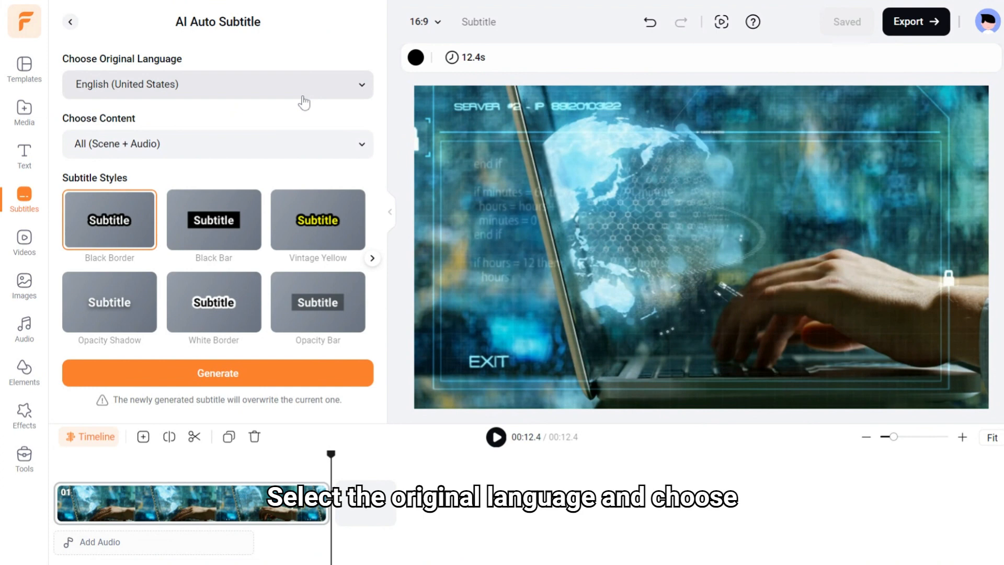
click(217, 143)
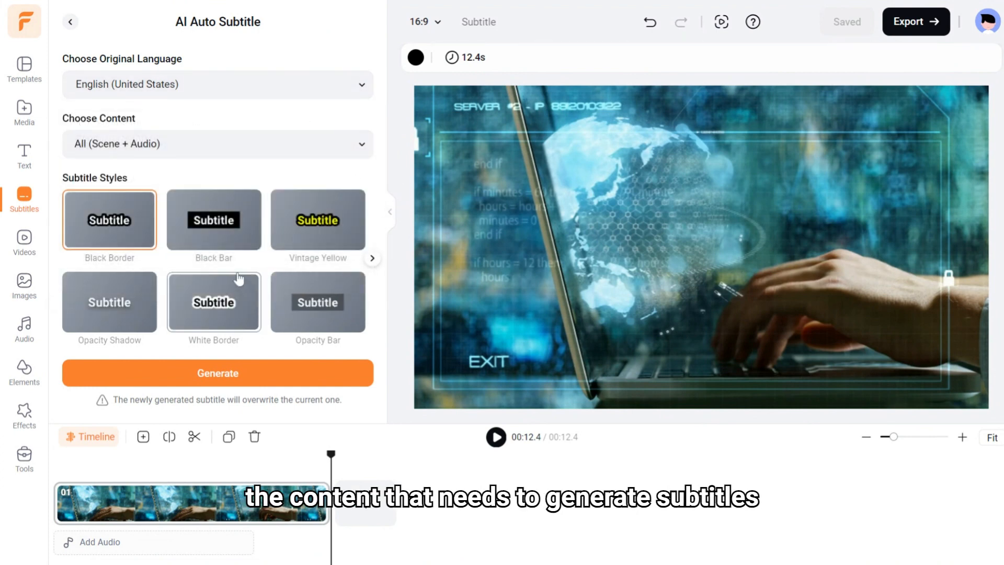
click(214, 219)
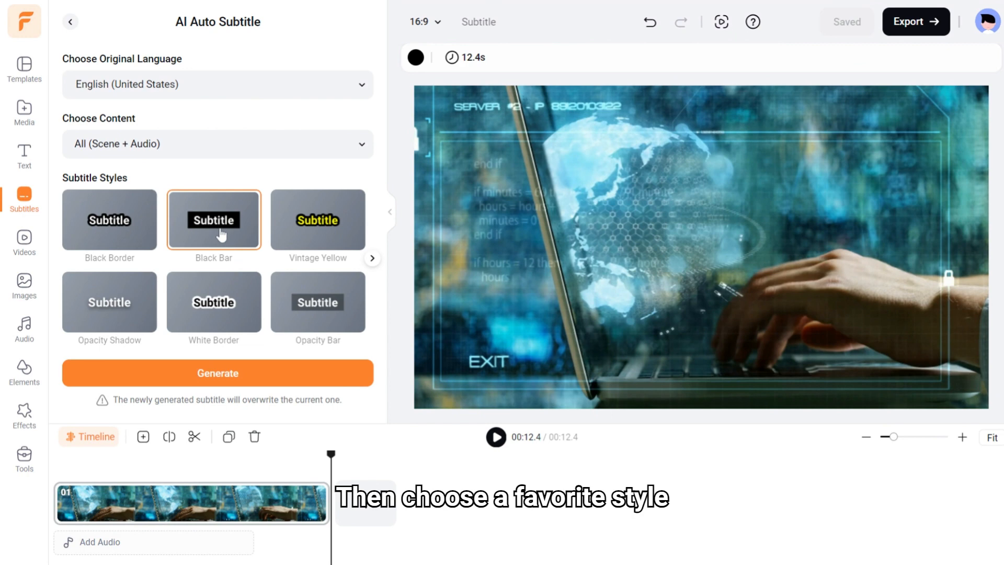
click(217, 373)
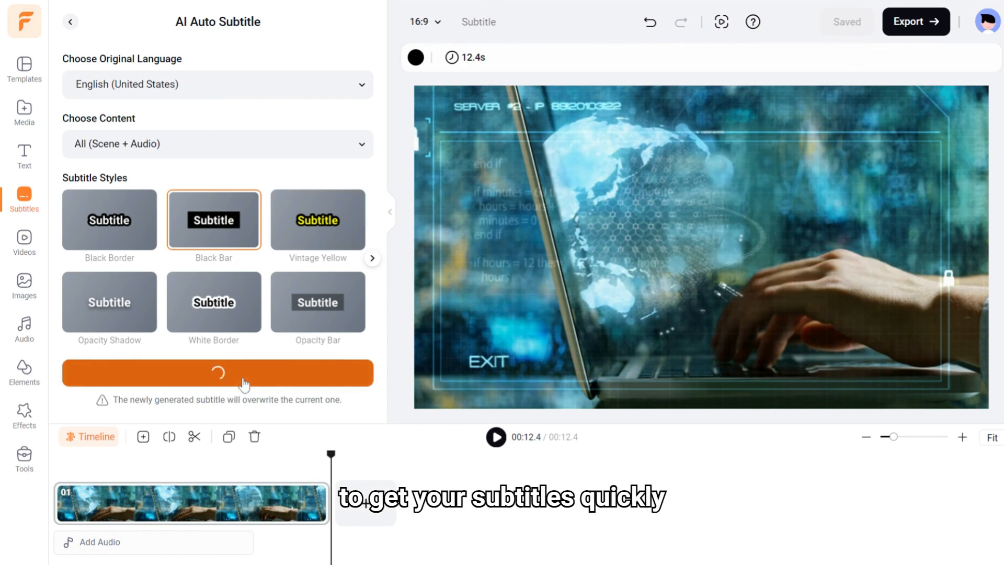
click(217, 372)
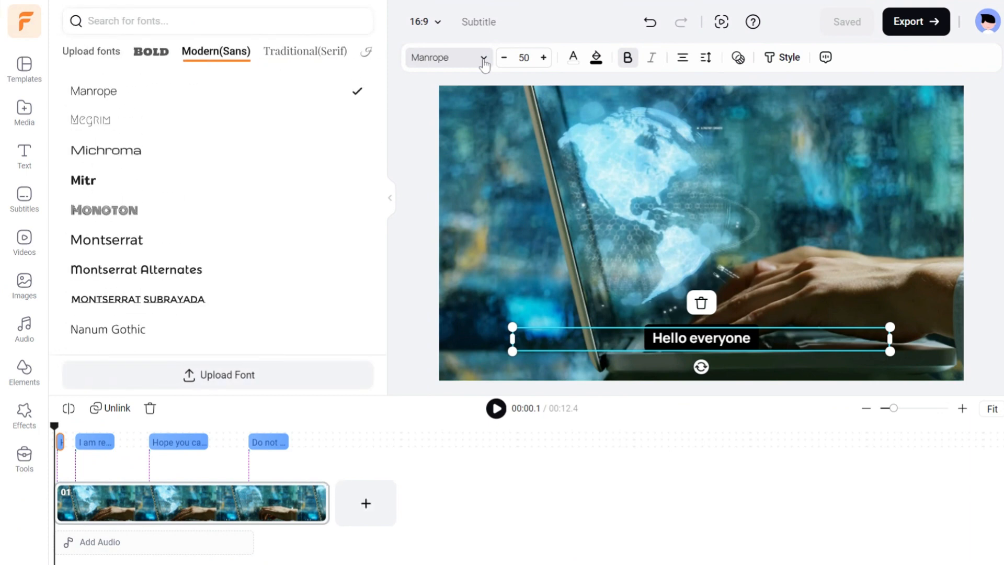
Step: Restyle the subtitles to yellow, font size 48, letter spacing 4, then leave the style settings
click(505, 57)
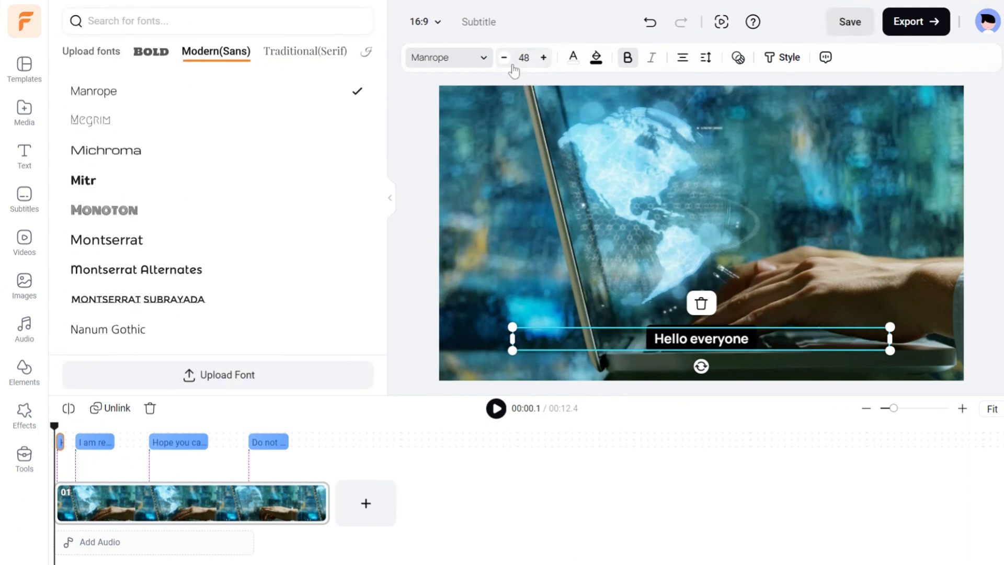
click(572, 57)
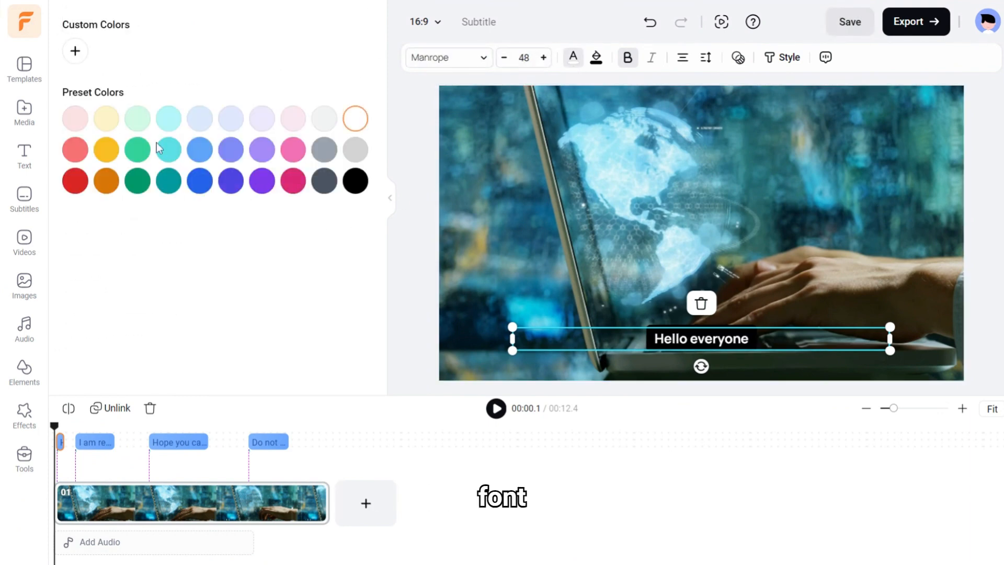
click(106, 149)
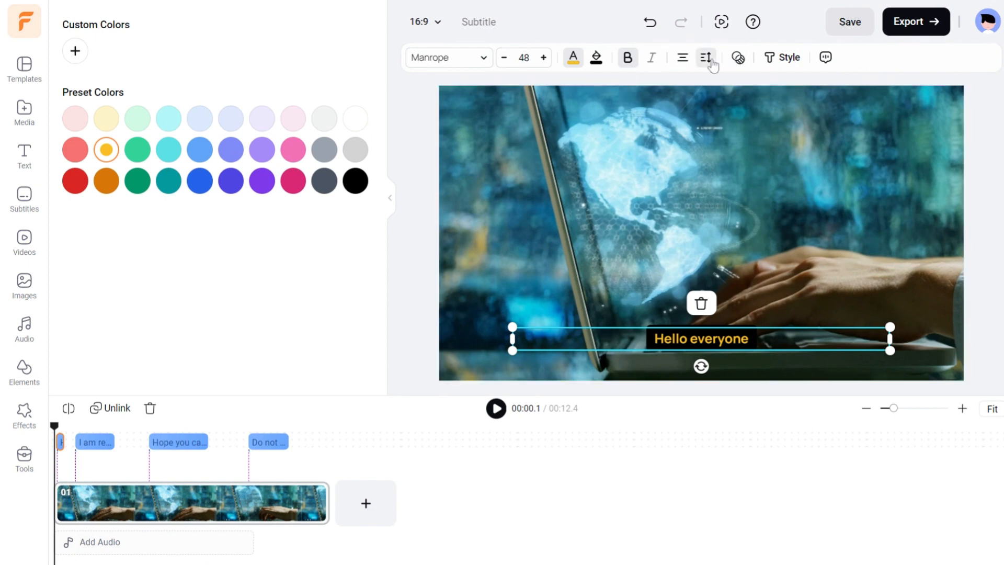
click(706, 58)
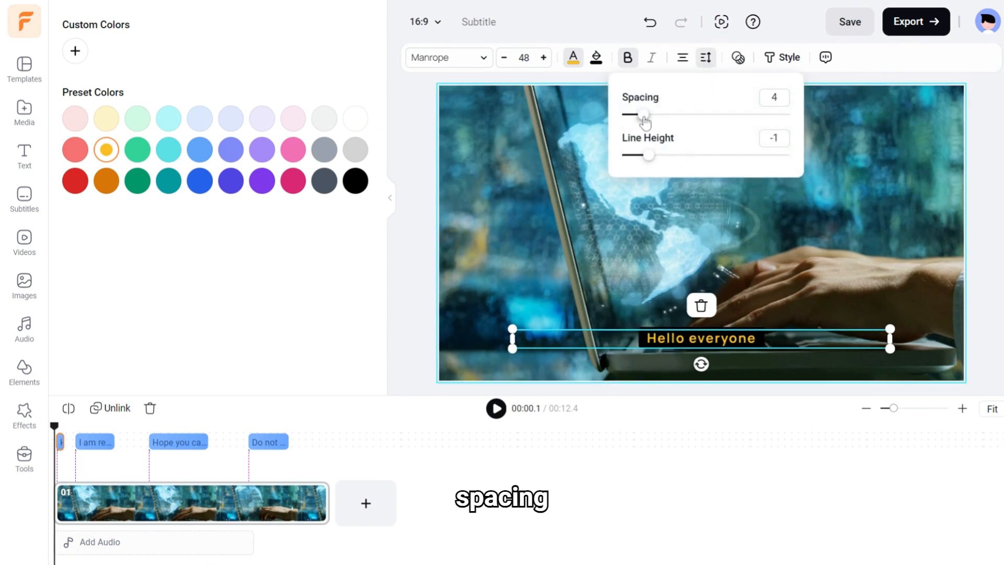
click(781, 57)
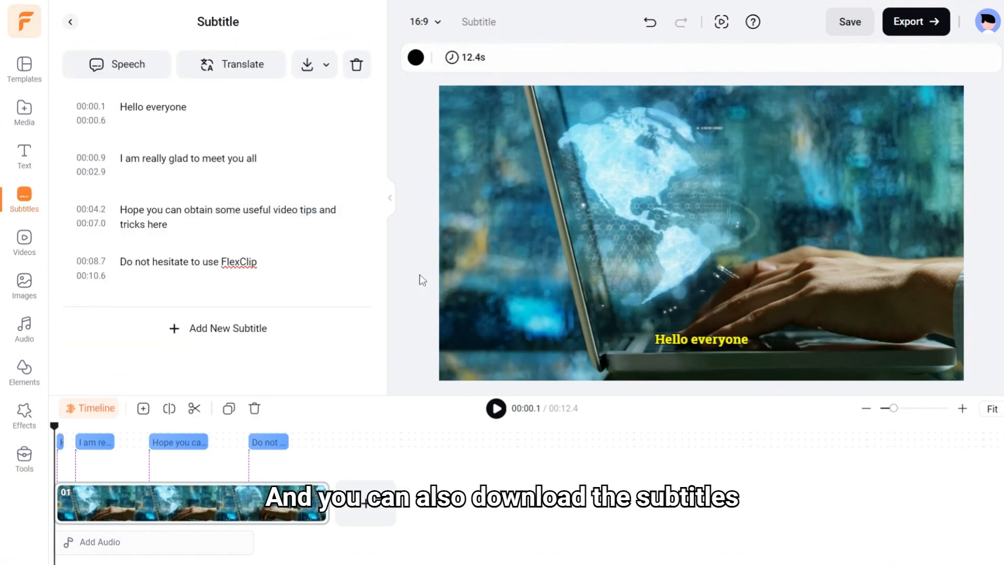
click(307, 64)
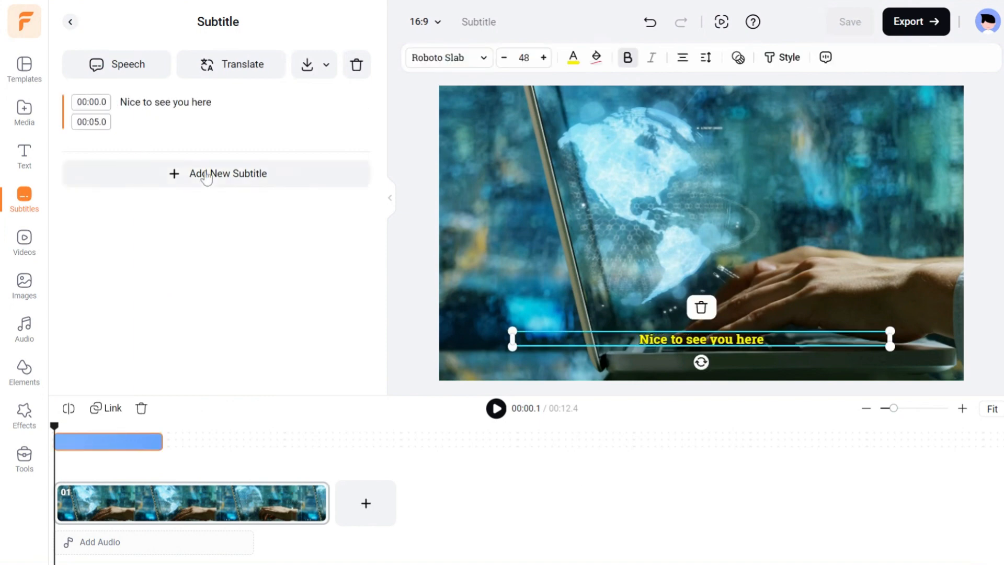
Step: Add a manual subtitle 'Nice to see you here' spanning 0–5 seconds
click(217, 173)
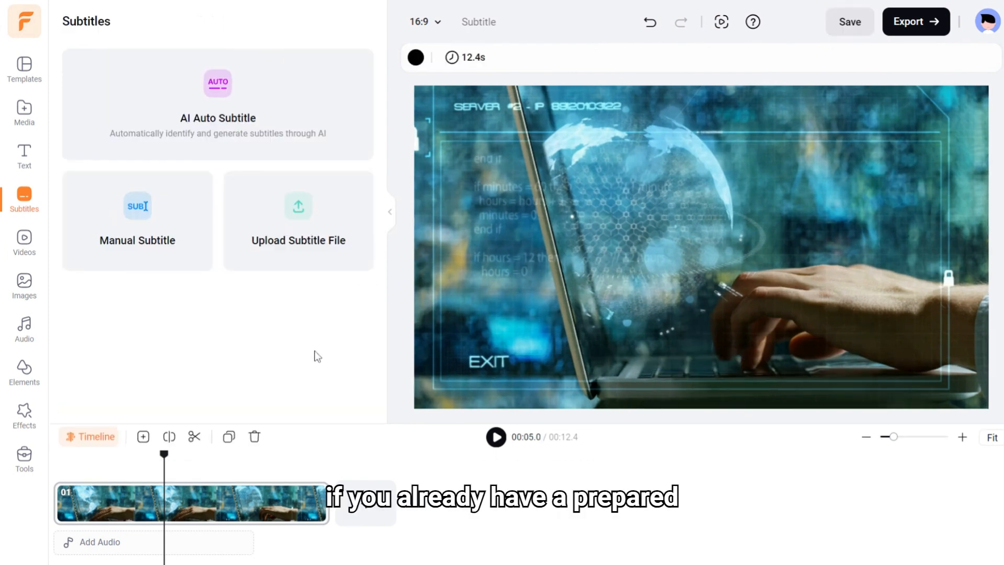
mouse_move(298, 262)
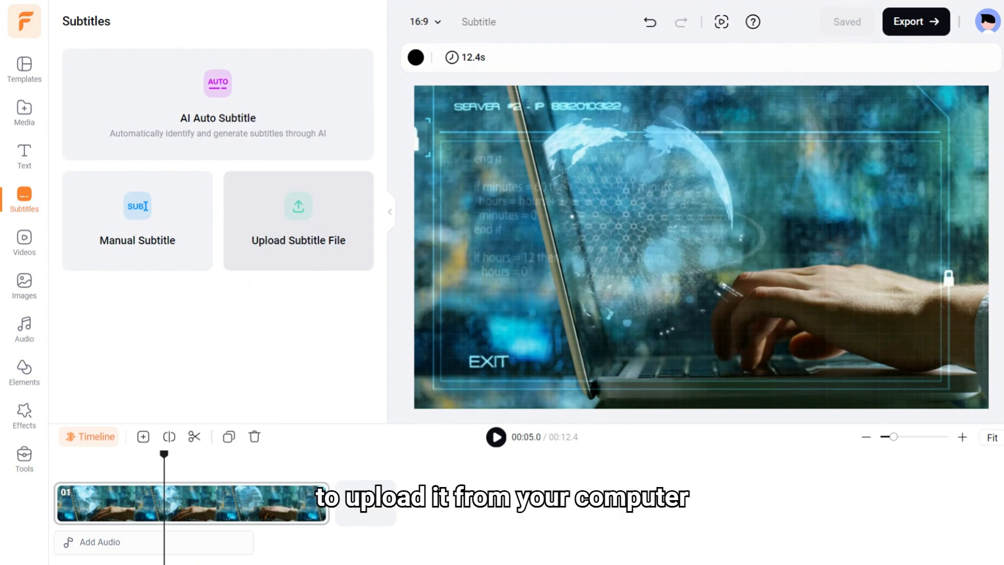
Step: Upload the prepared subtitle file to add three timed subtitle lines
click(297, 206)
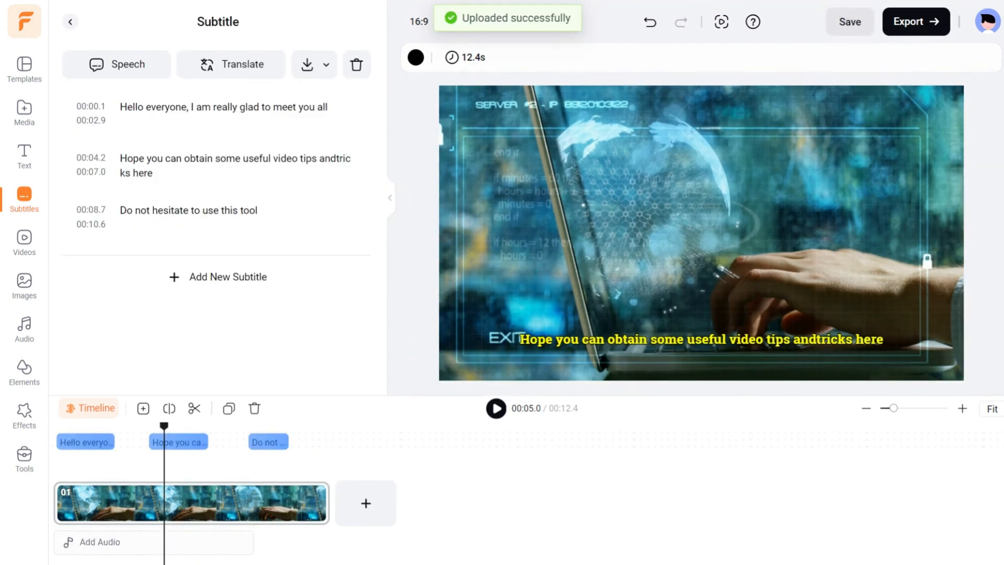